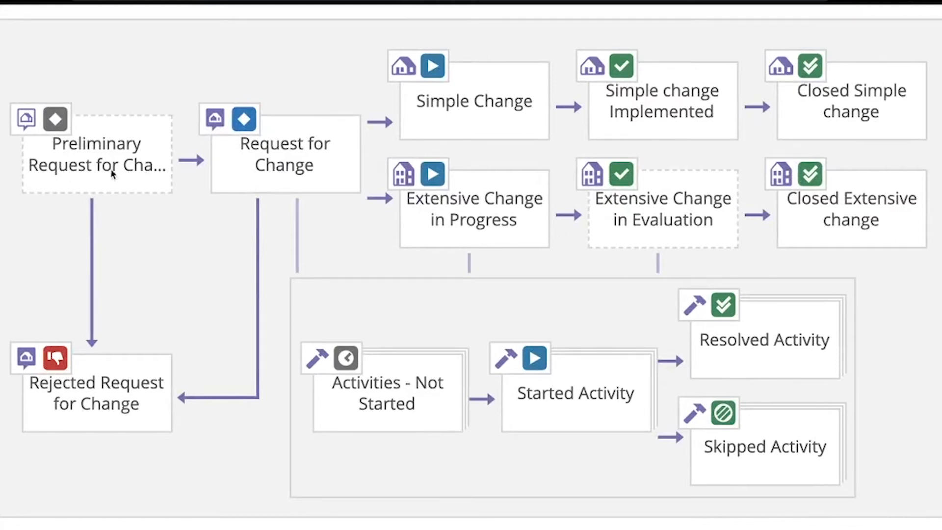
{"action": "mouse_move", "coordinate": [6, 150]}
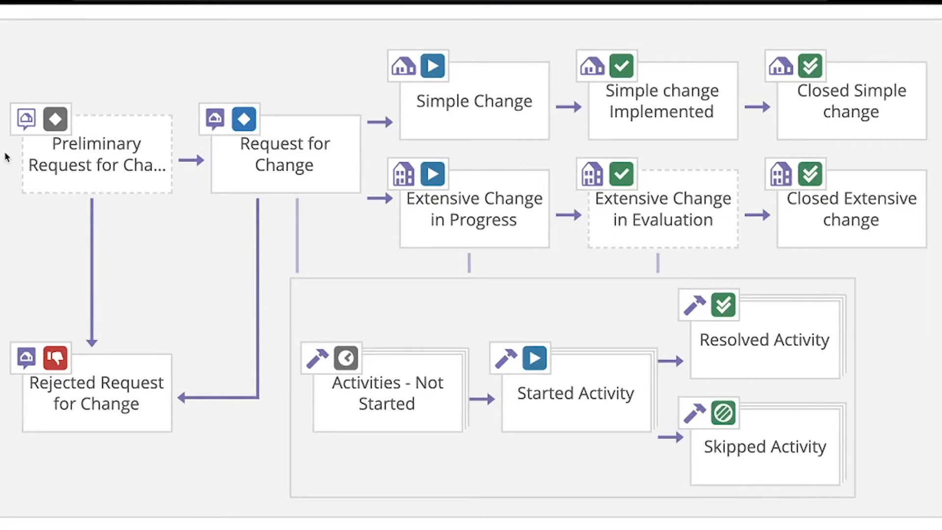
{"action": "mouse_move", "coordinate": [117, 162]}
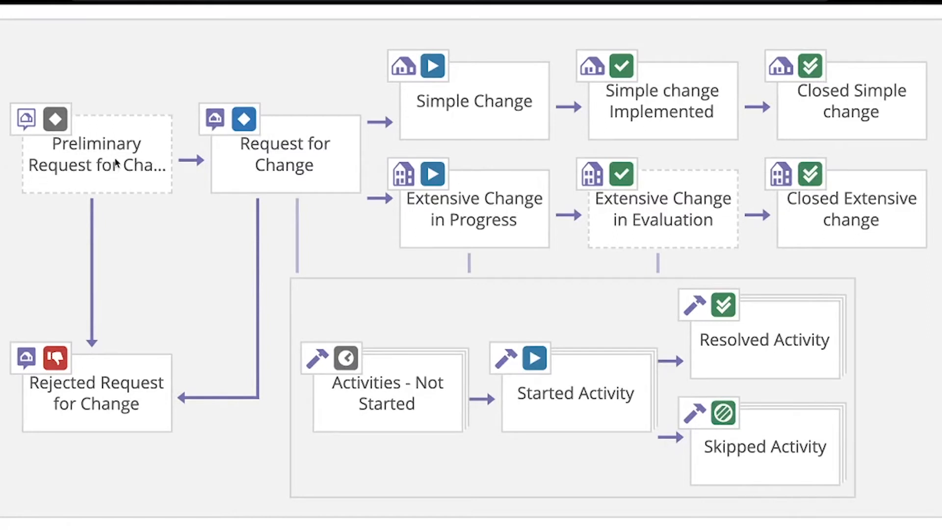
{"action": "mouse_move", "coordinate": [326, 148]}
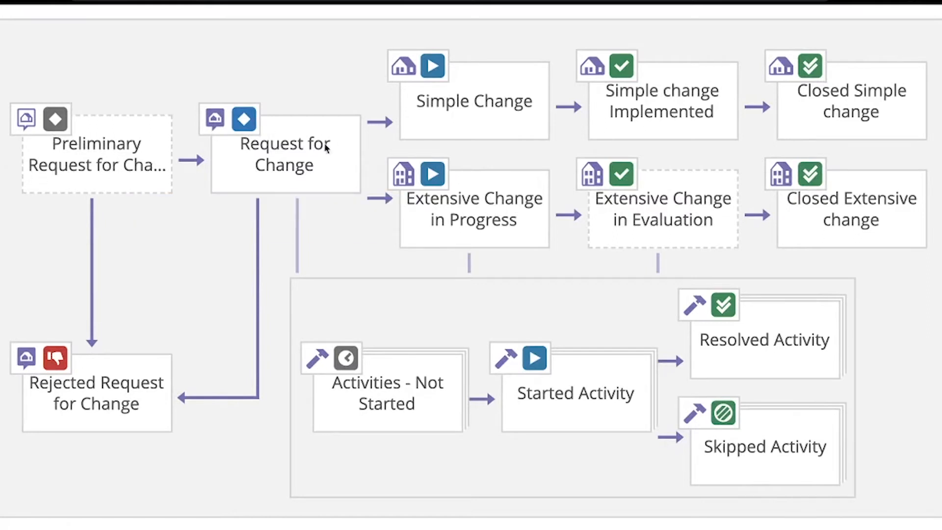
{"action": "mouse_move", "coordinate": [229, 158]}
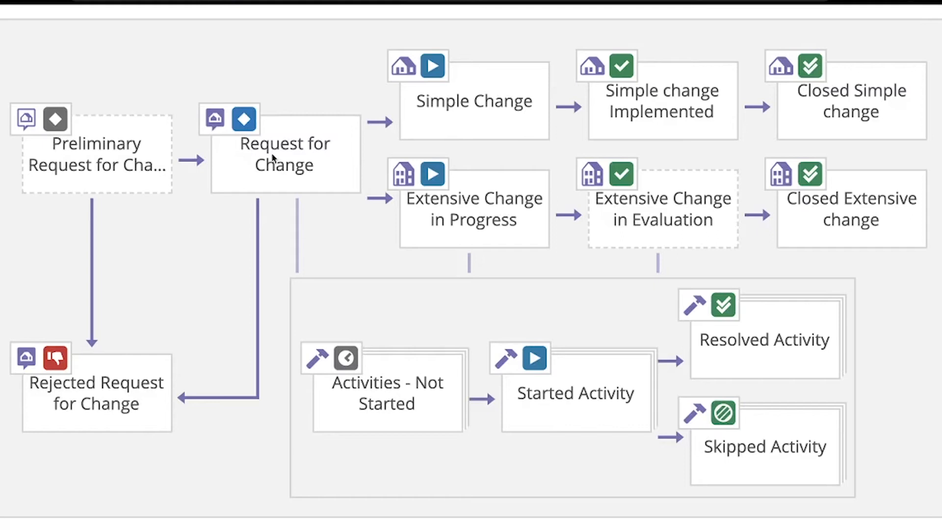
{"action": "mouse_move", "coordinate": [282, 156]}
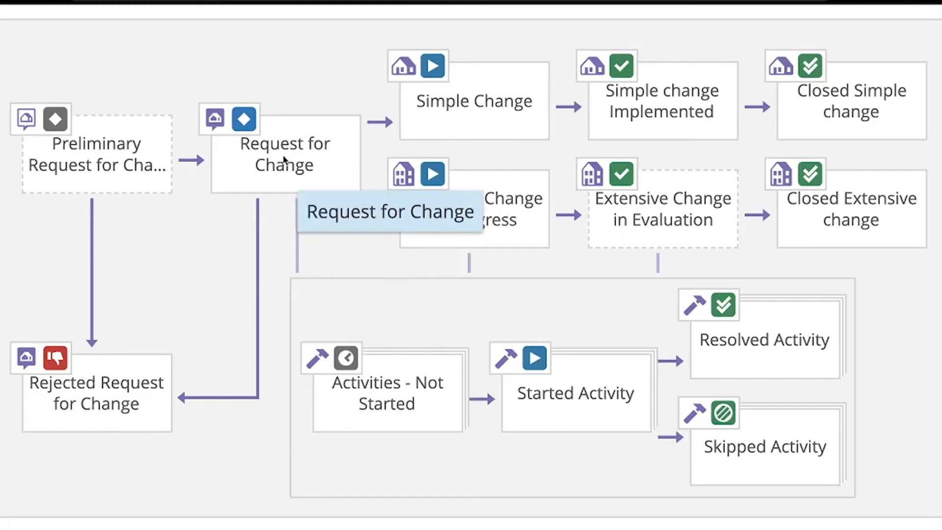
{"action": "mouse_move", "coordinate": [462, 96]}
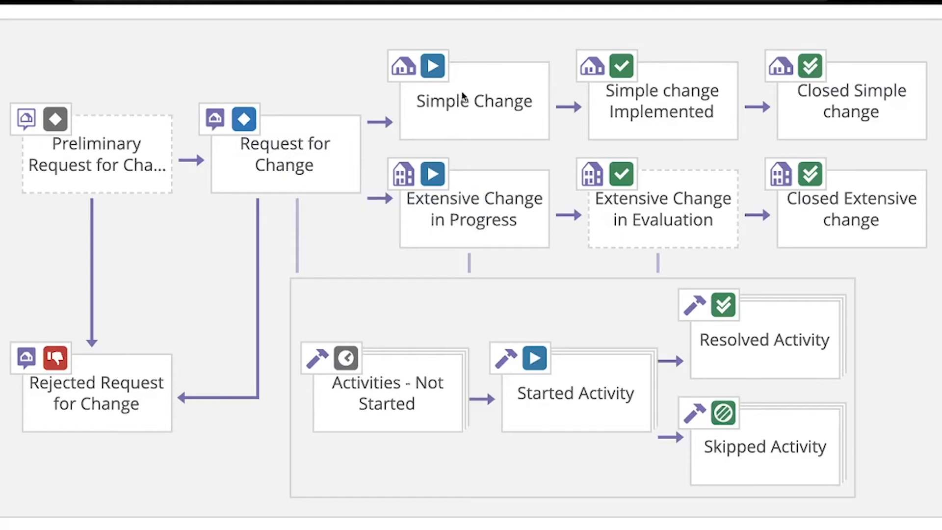
{"action": "mouse_move", "coordinate": [473, 100]}
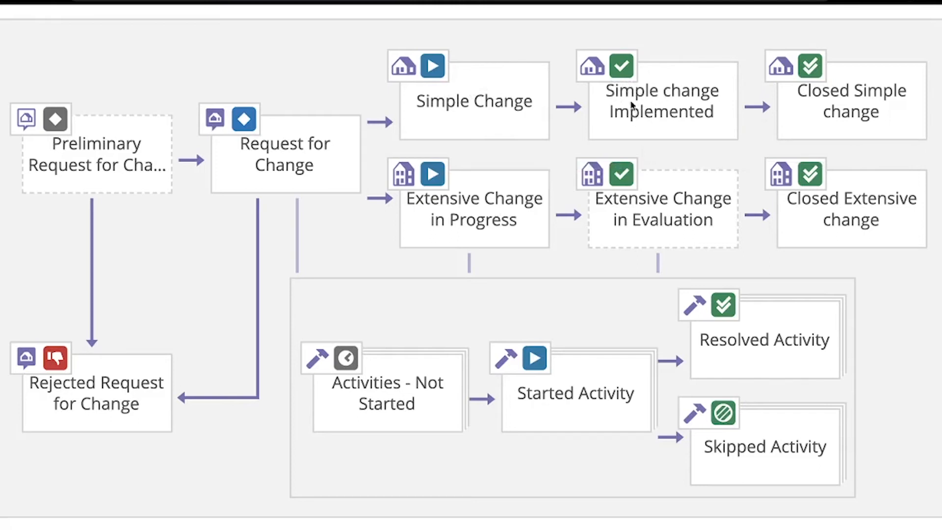
{"action": "mouse_move", "coordinate": [660, 107]}
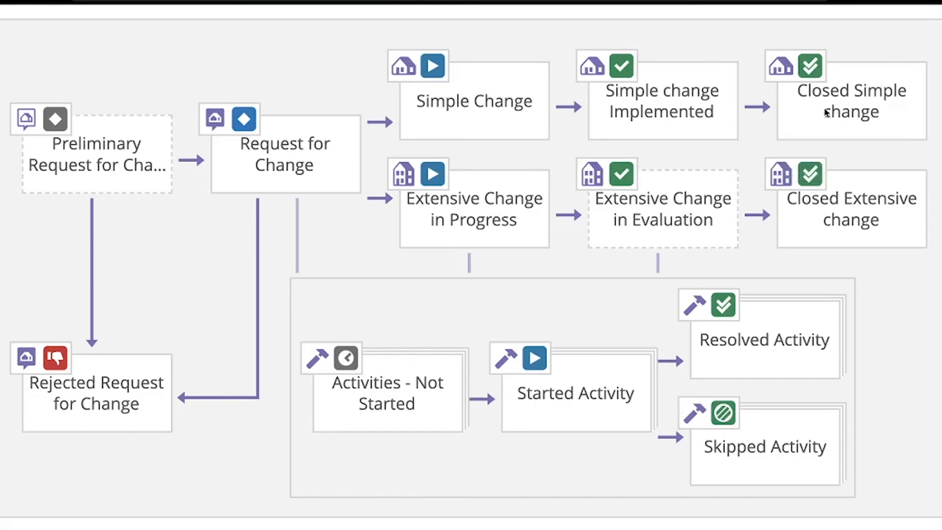
{"action": "mouse_move", "coordinate": [794, 135]}
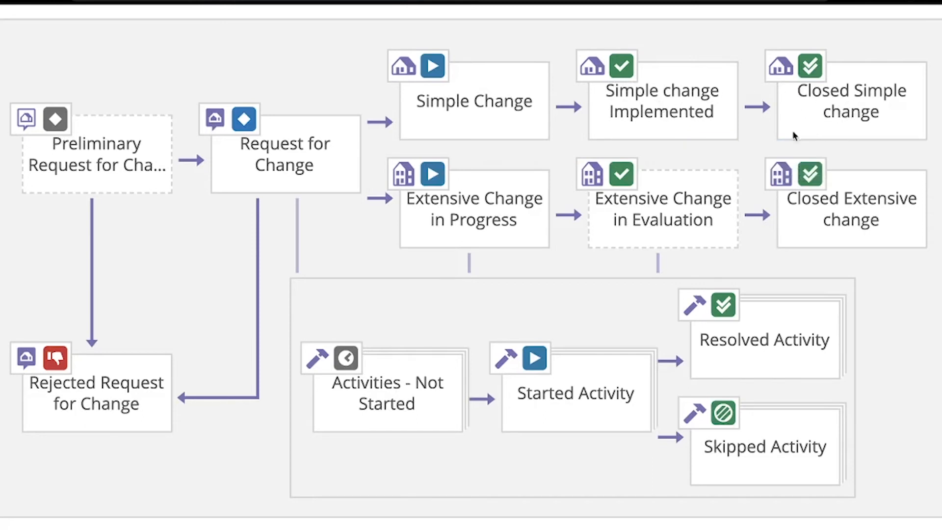
{"action": "mouse_move", "coordinate": [467, 204]}
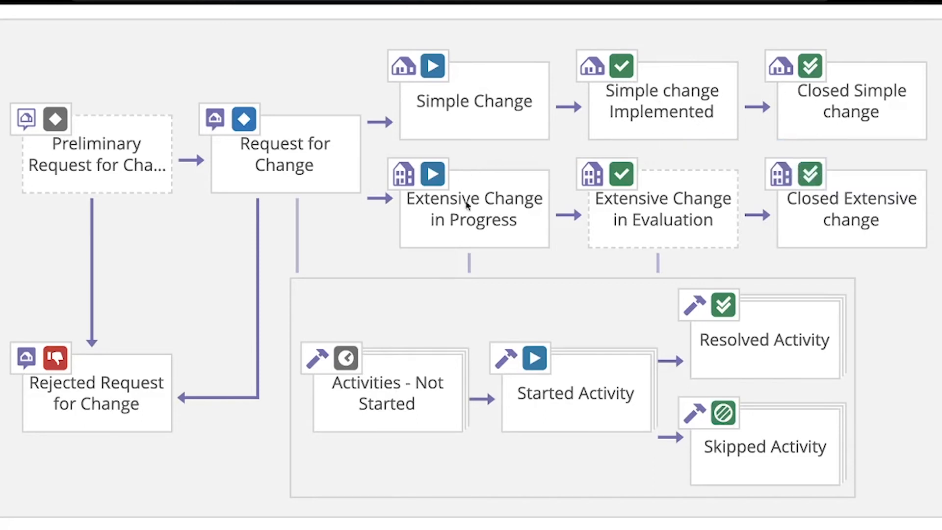
{"action": "mouse_move", "coordinate": [431, 223]}
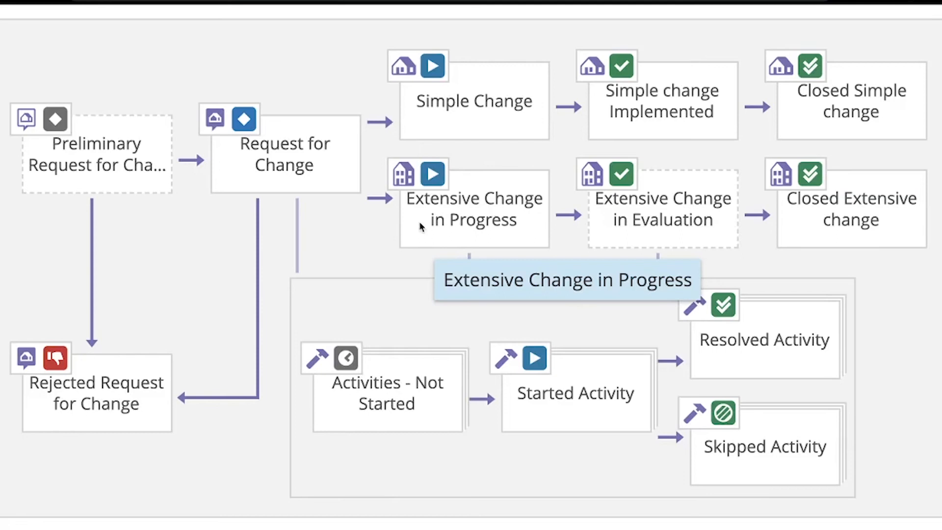
{"action": "mouse_move", "coordinate": [400, 394]}
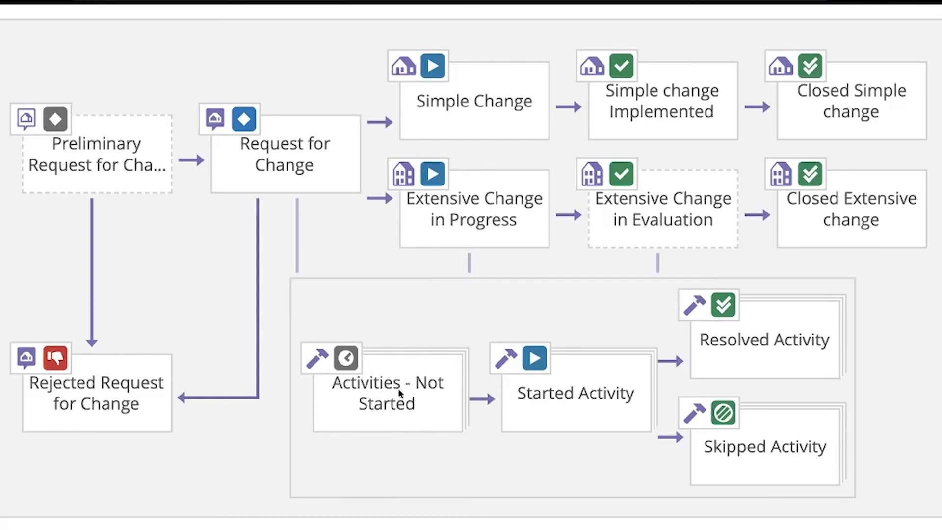
{"action": "mouse_move", "coordinate": [764, 427]}
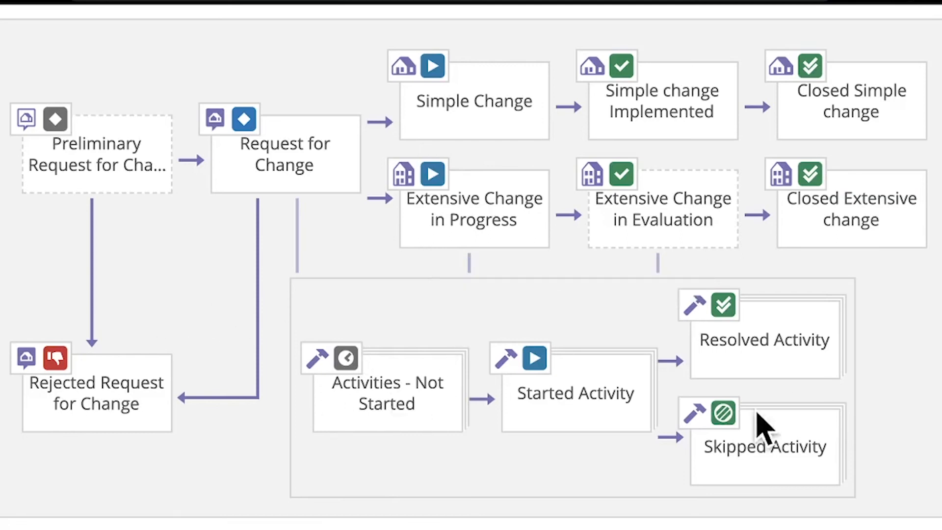
{"action": "mouse_move", "coordinate": [403, 366]}
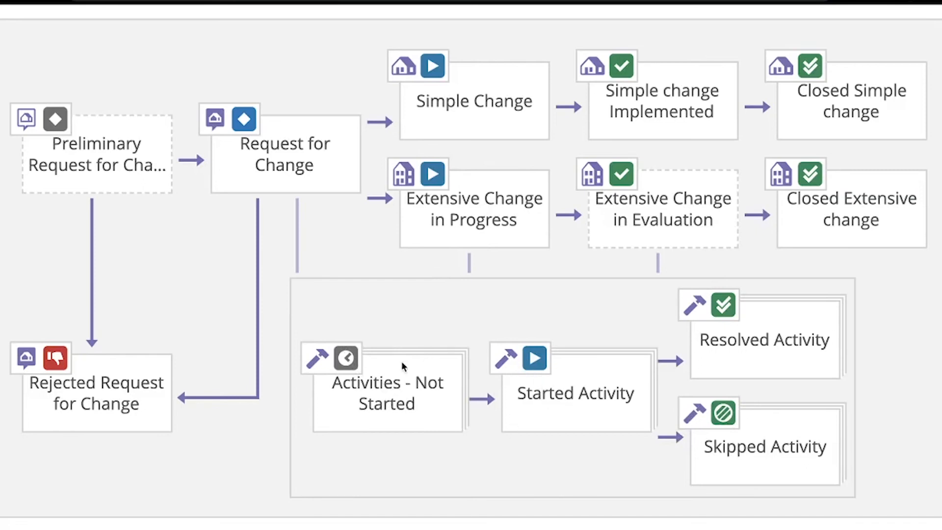
{"action": "mouse_move", "coordinate": [721, 343]}
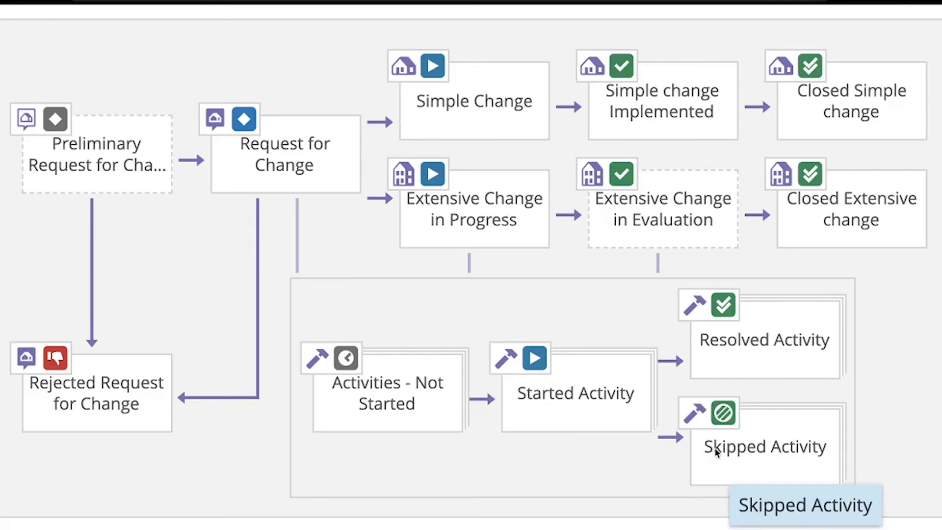
{"action": "mouse_move", "coordinate": [727, 435]}
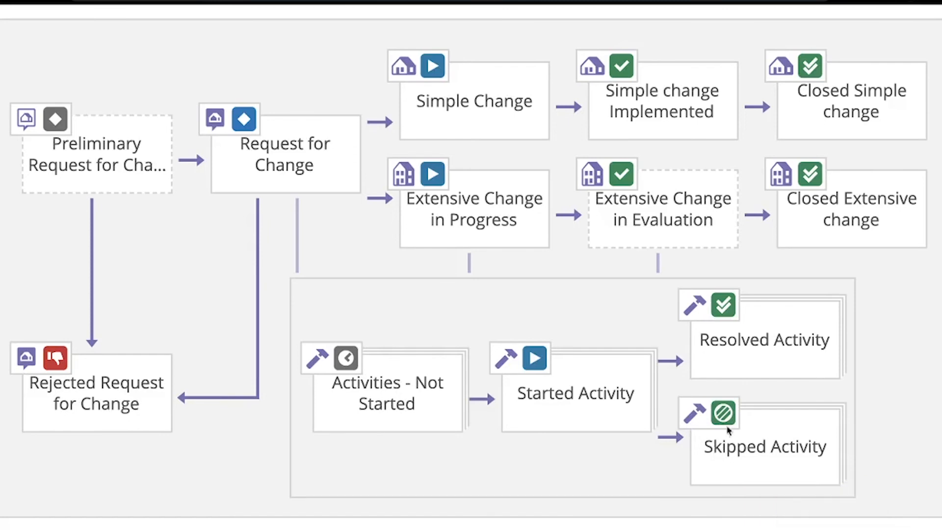
{"action": "mouse_move", "coordinate": [671, 210]}
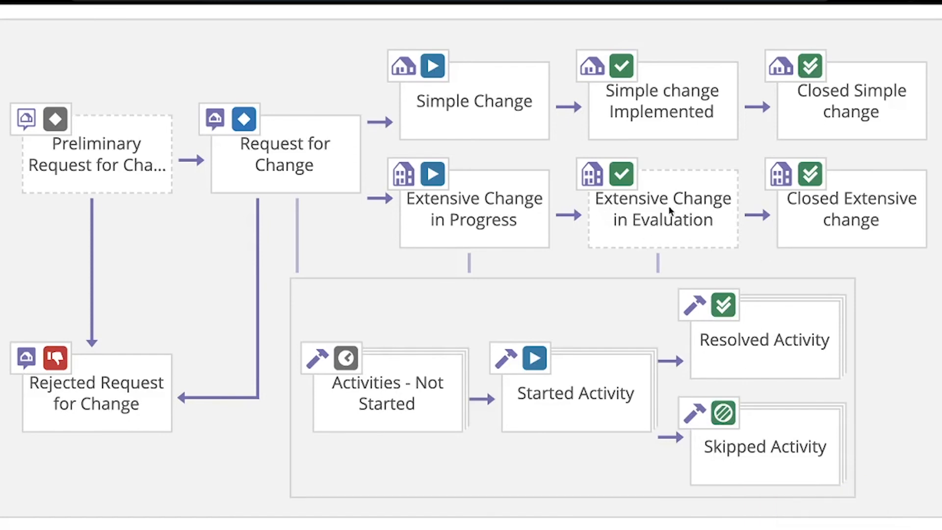
{"action": "mouse_move", "coordinate": [799, 213]}
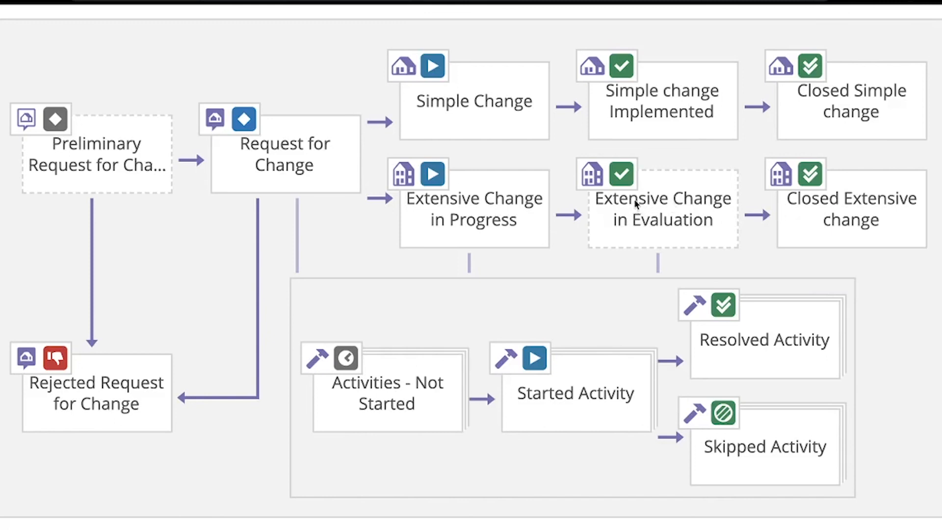
{"action": "mouse_move", "coordinate": [705, 209]}
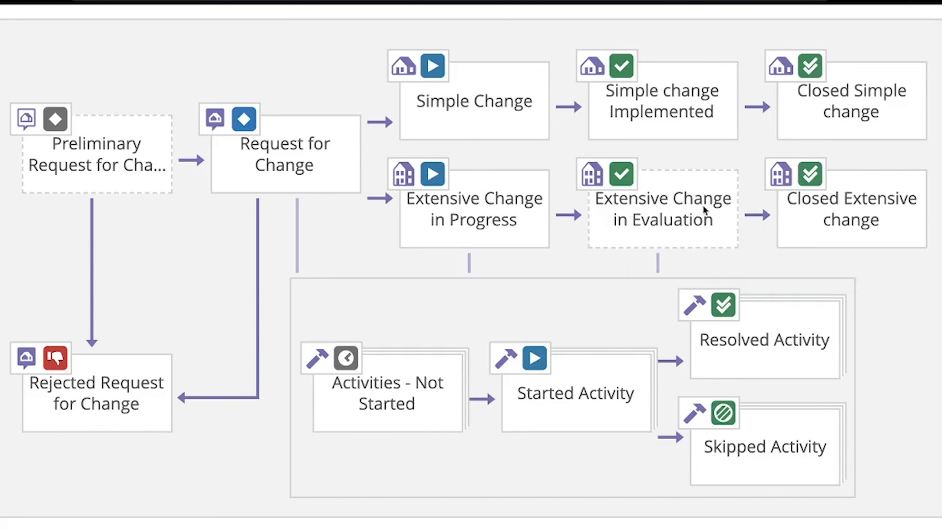
{"action": "mouse_move", "coordinate": [660, 207]}
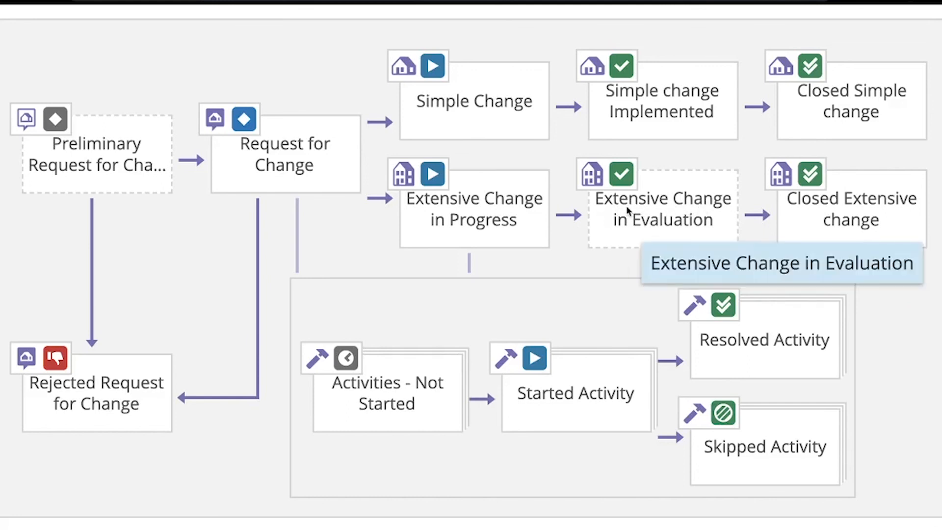